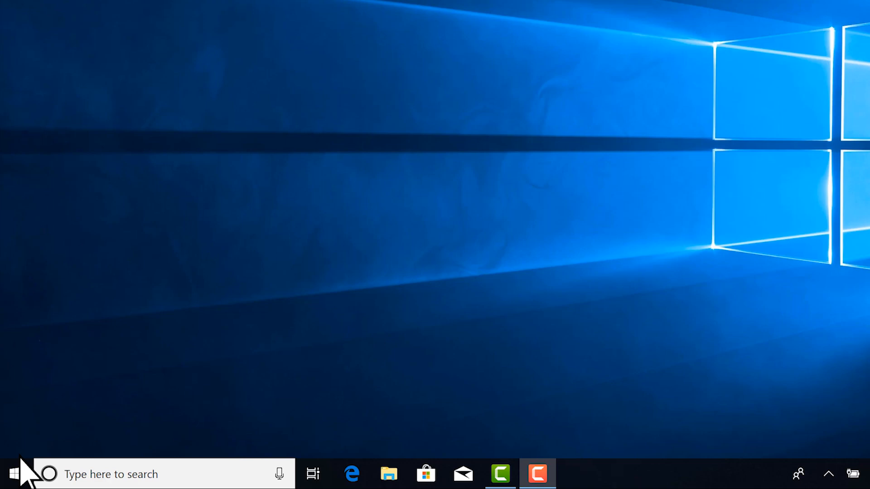
# - Open Windows Settings from the Start menu and scroll to the Update & Security category
pyautogui.click(11, 474)
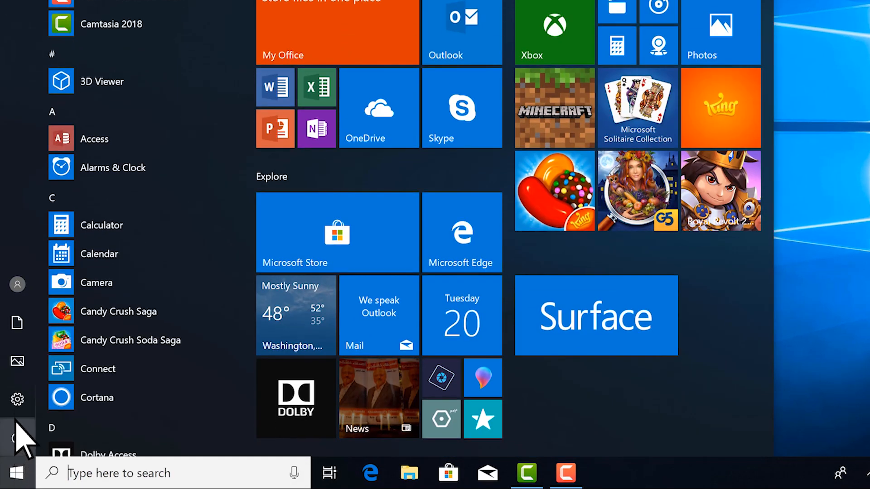
pyautogui.click(17, 399)
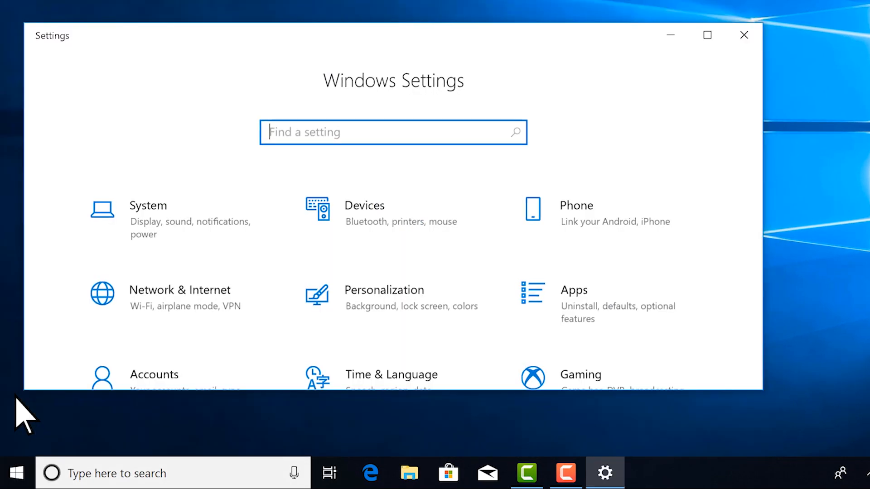
pyautogui.scroll(-3)
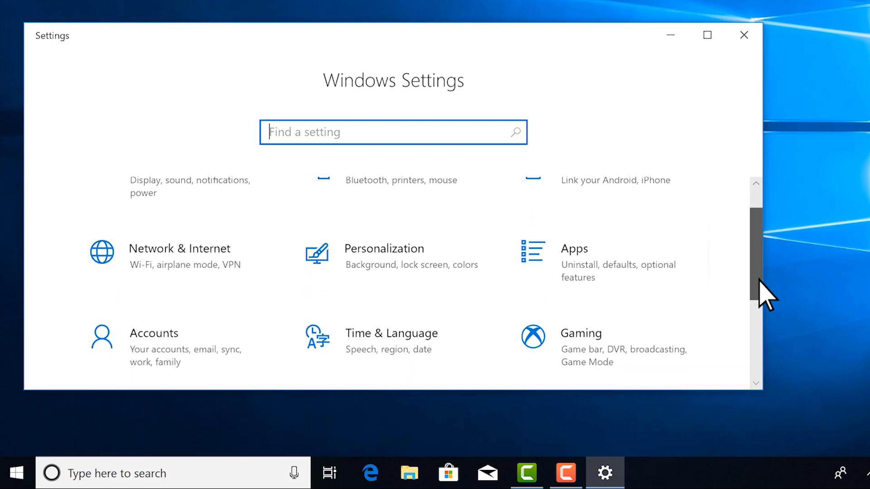
pyautogui.scroll(-3)
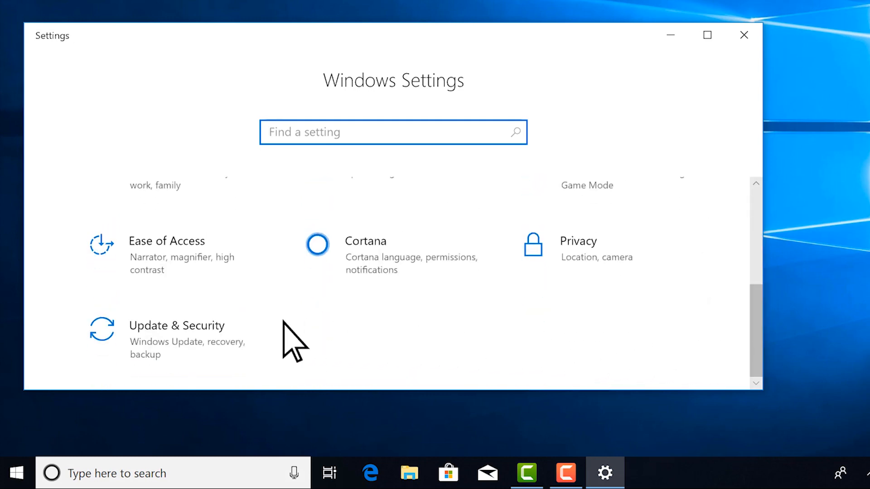
# - Open Update & Security and run Check for updates on the Windows Update page
pyautogui.click(176, 325)
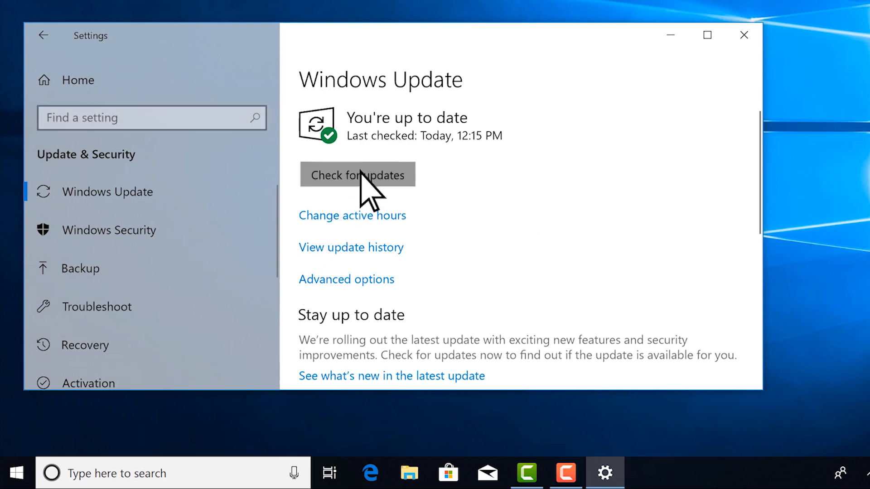
pyautogui.click(357, 175)
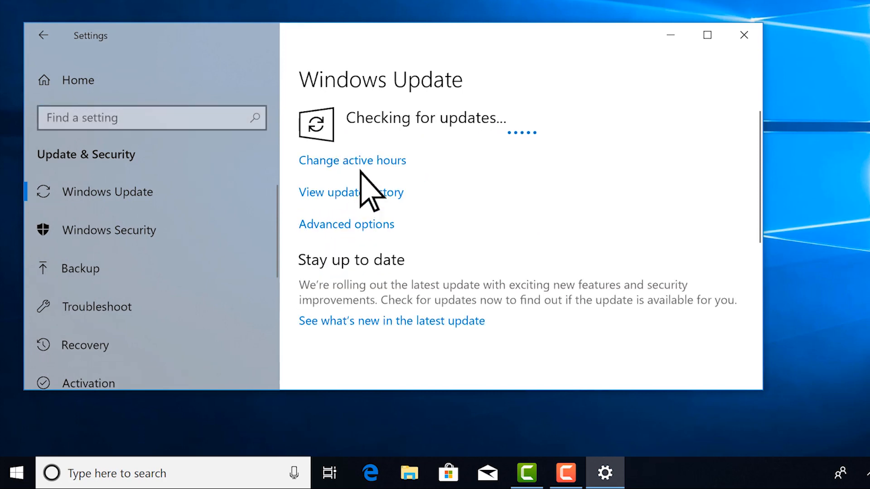